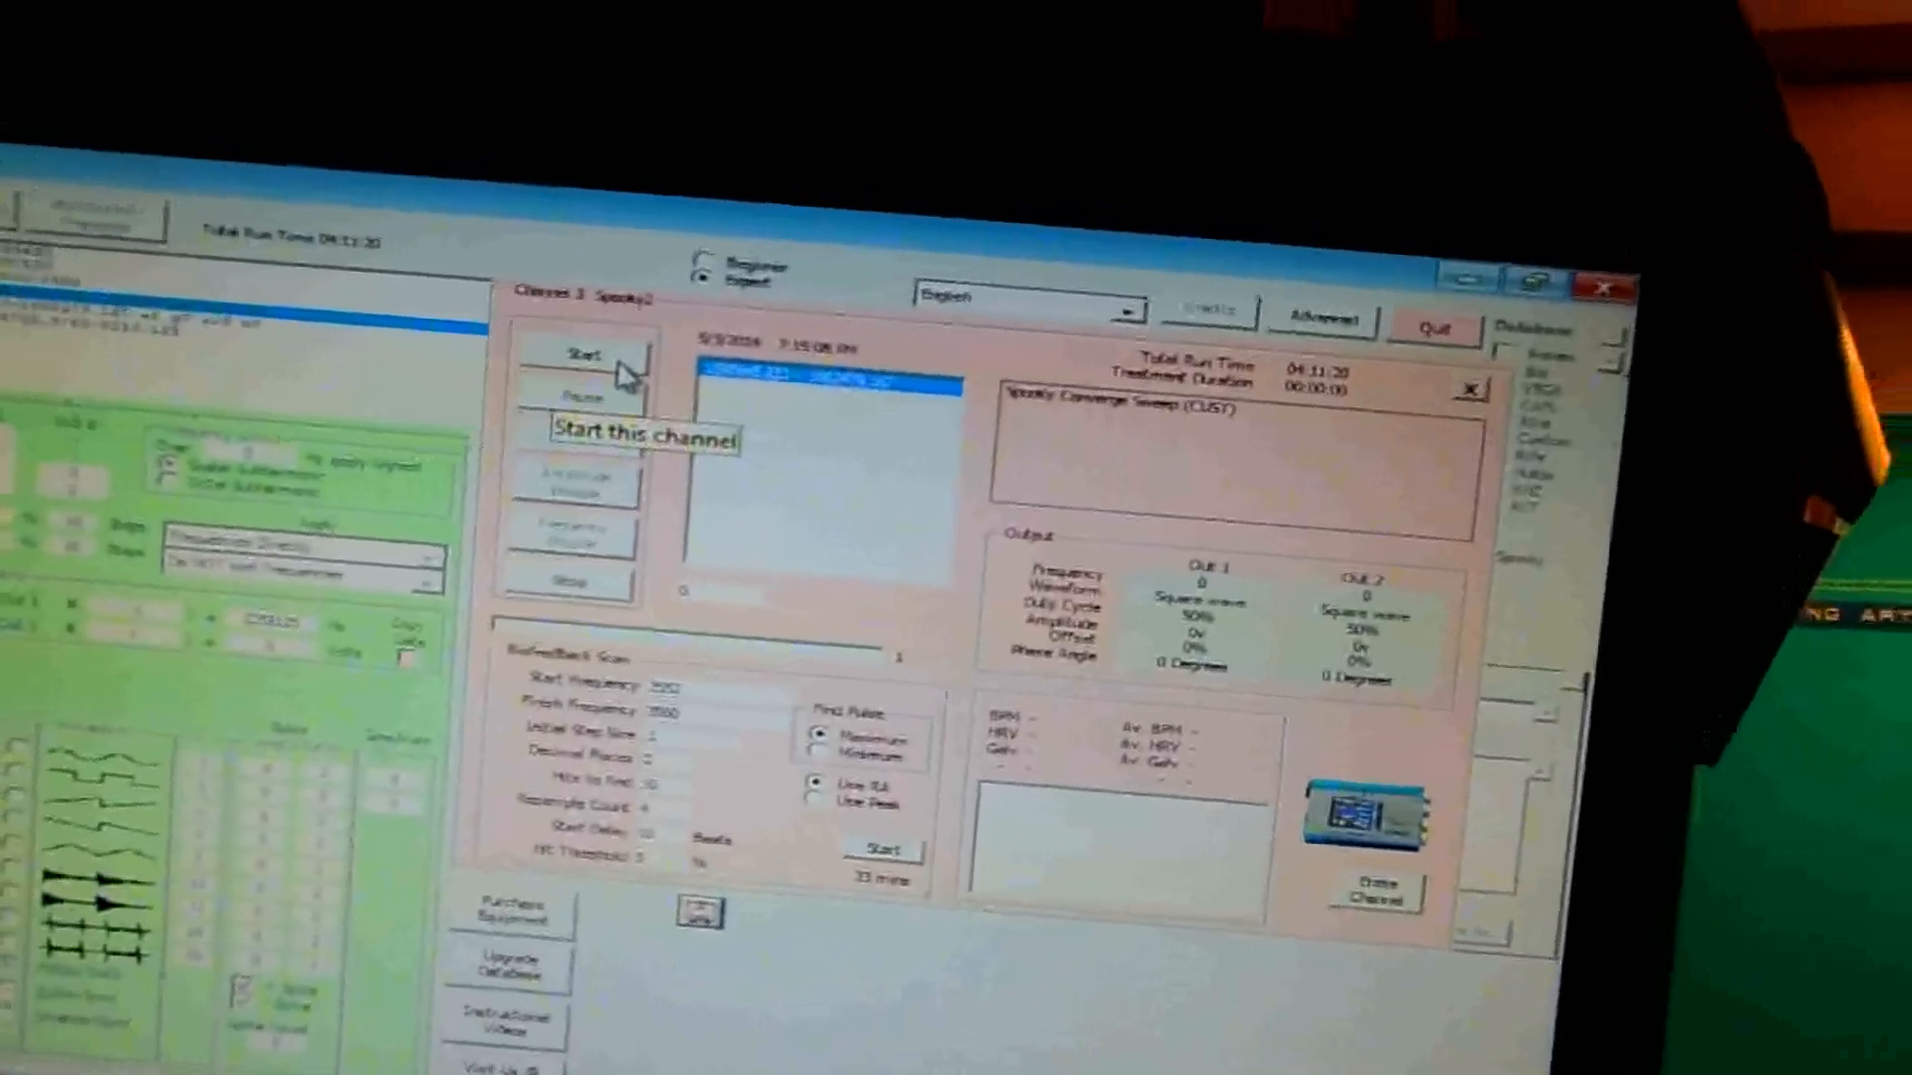
Start the Spooky Converge Sweep on Channel 3 so its waveforms begin loading
left_click(583, 354)
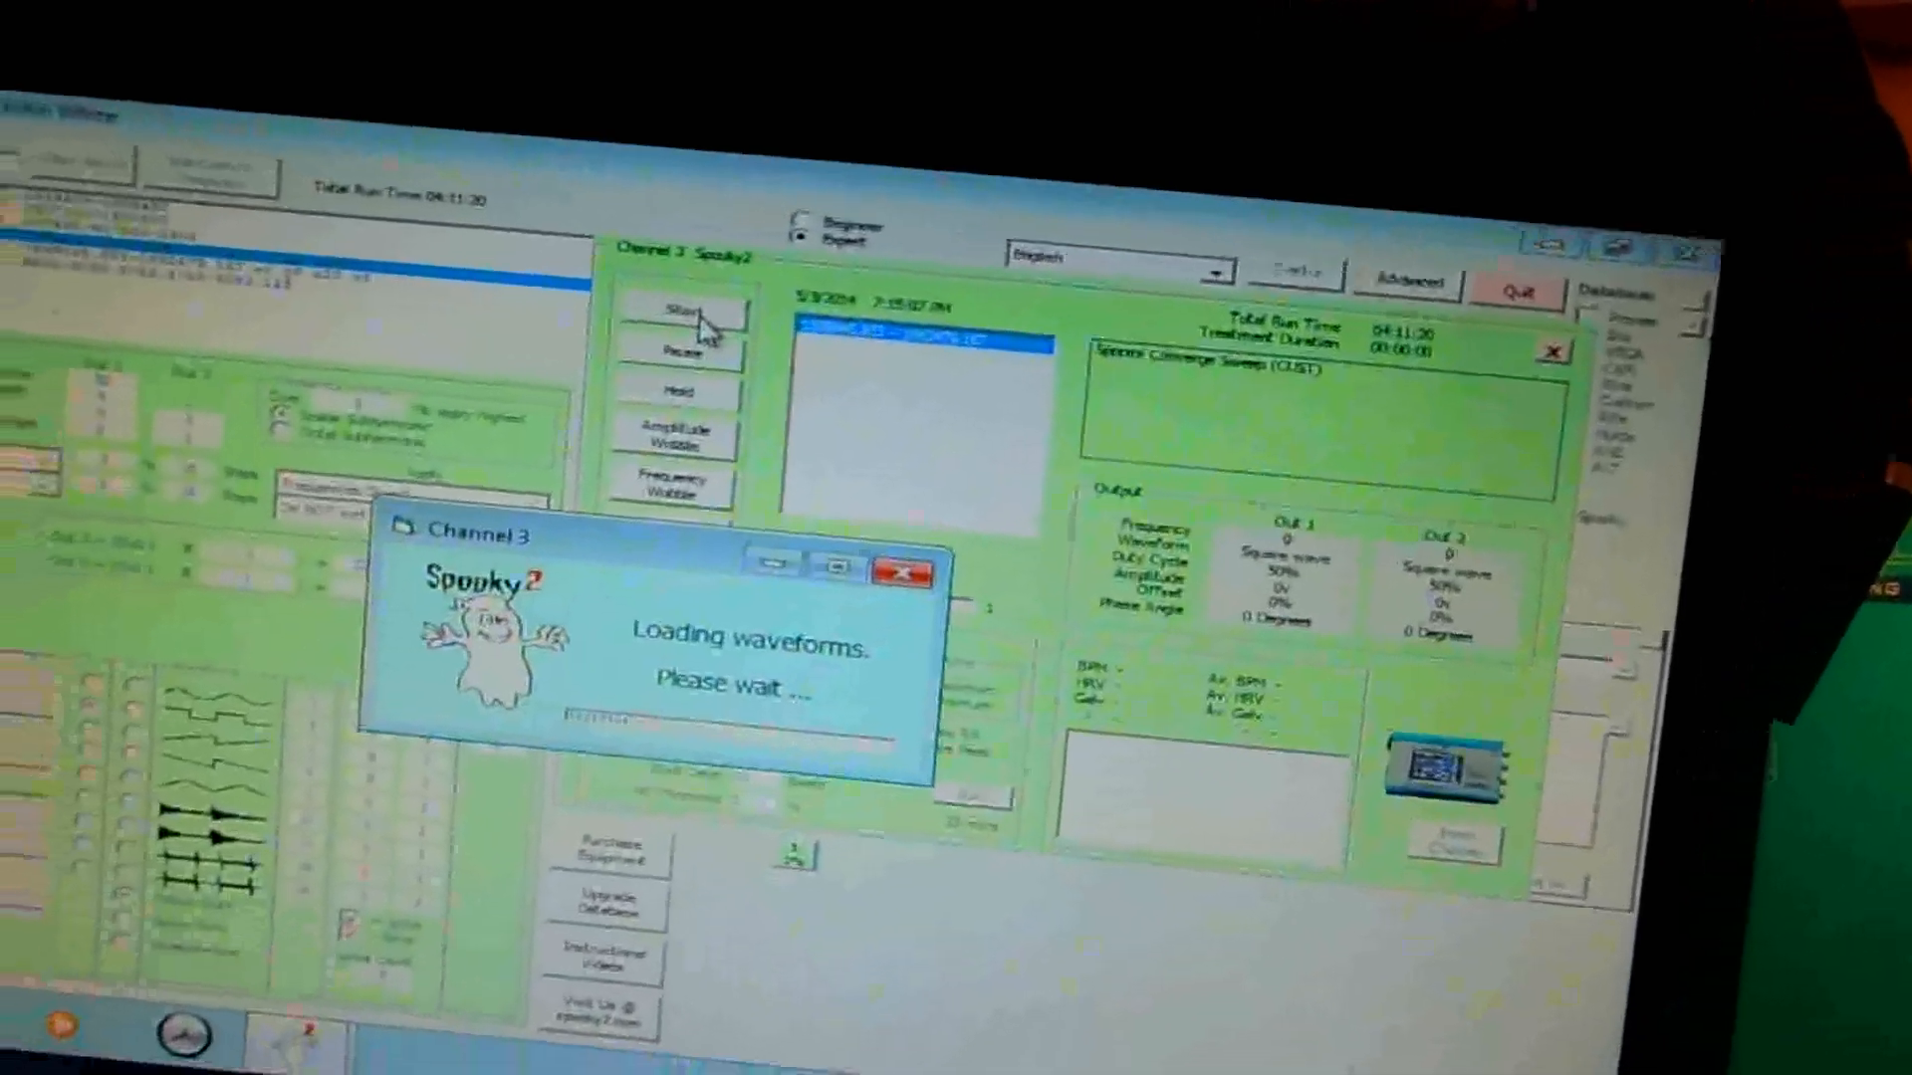